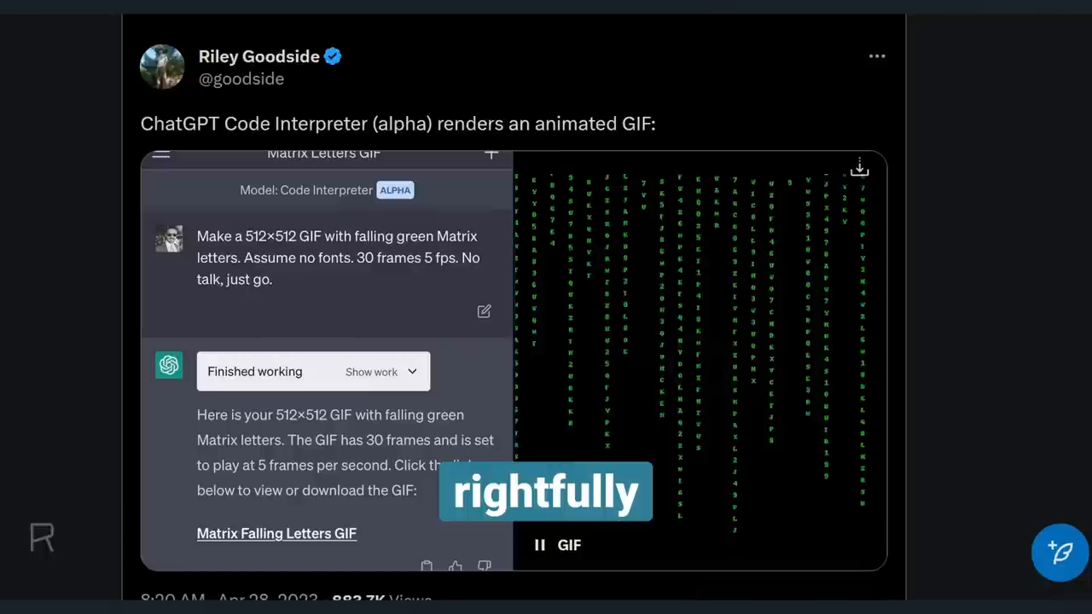
# - Scroll through the earlier chat and rotate the Plotly 3D surface plot to another side
pyautogui.scroll(-3)
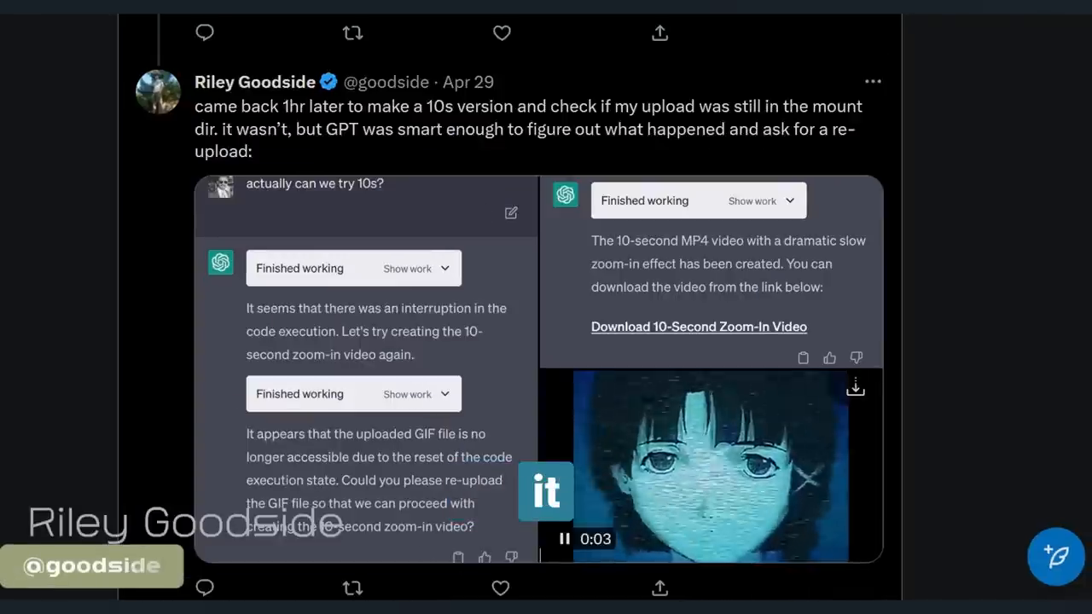
pyautogui.scroll(-3)
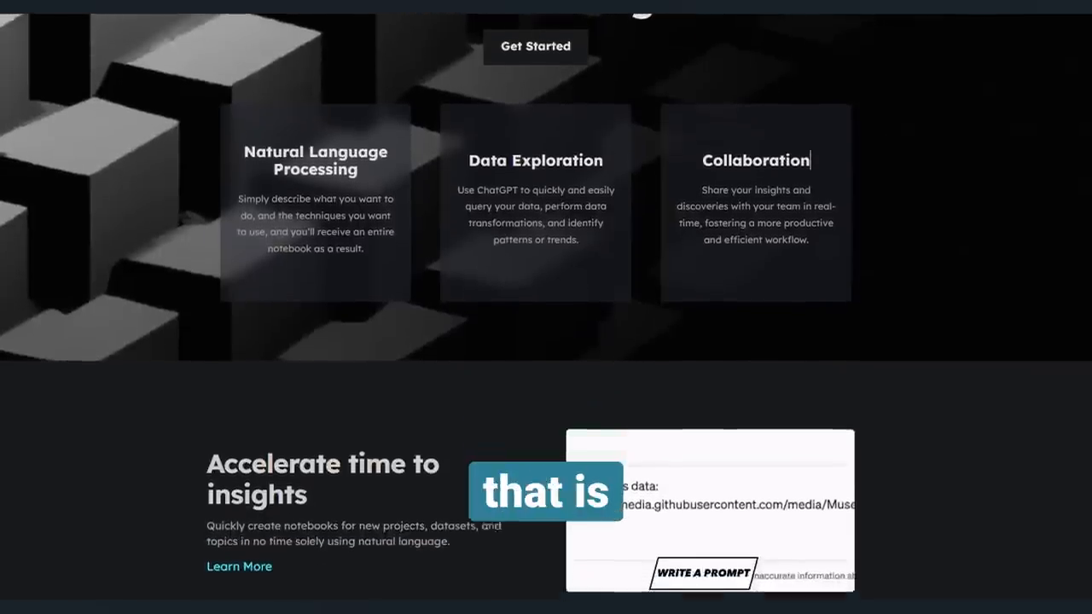
pyautogui.scroll(-3)
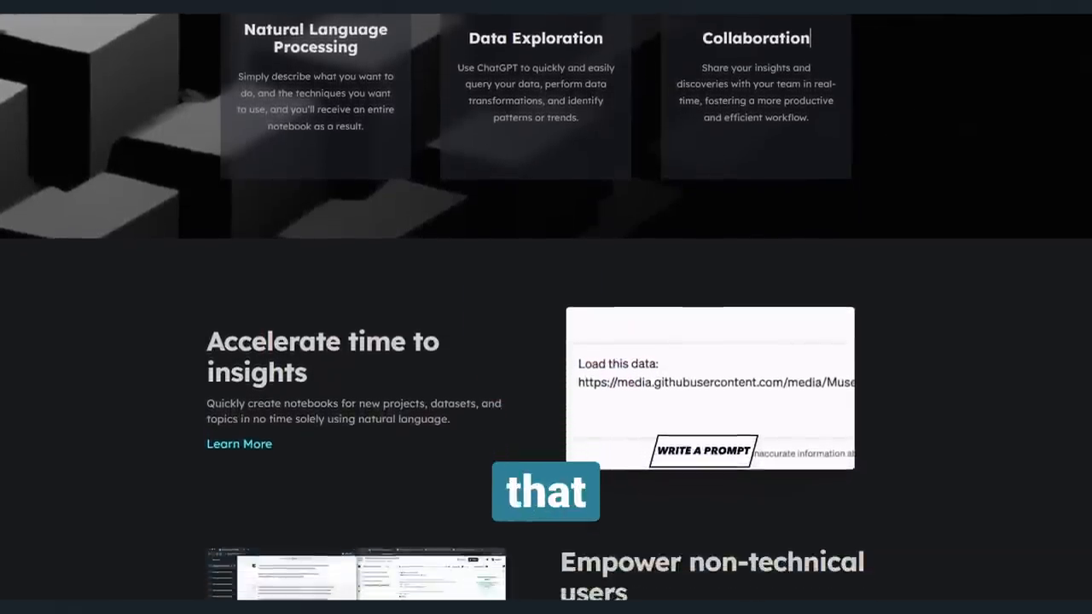
pyautogui.scroll(-3)
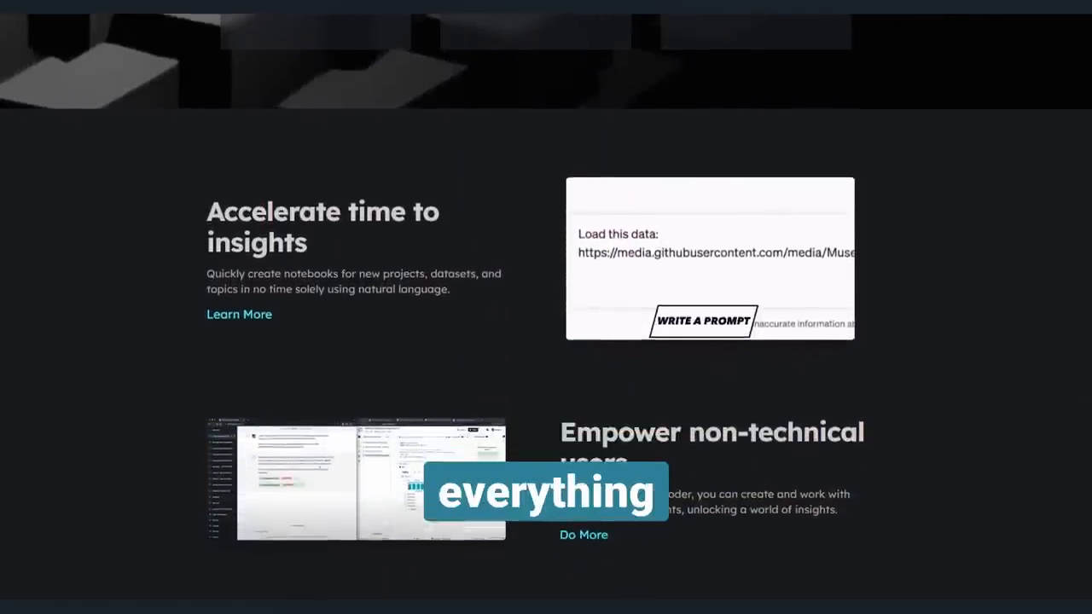
pyautogui.scroll(-3)
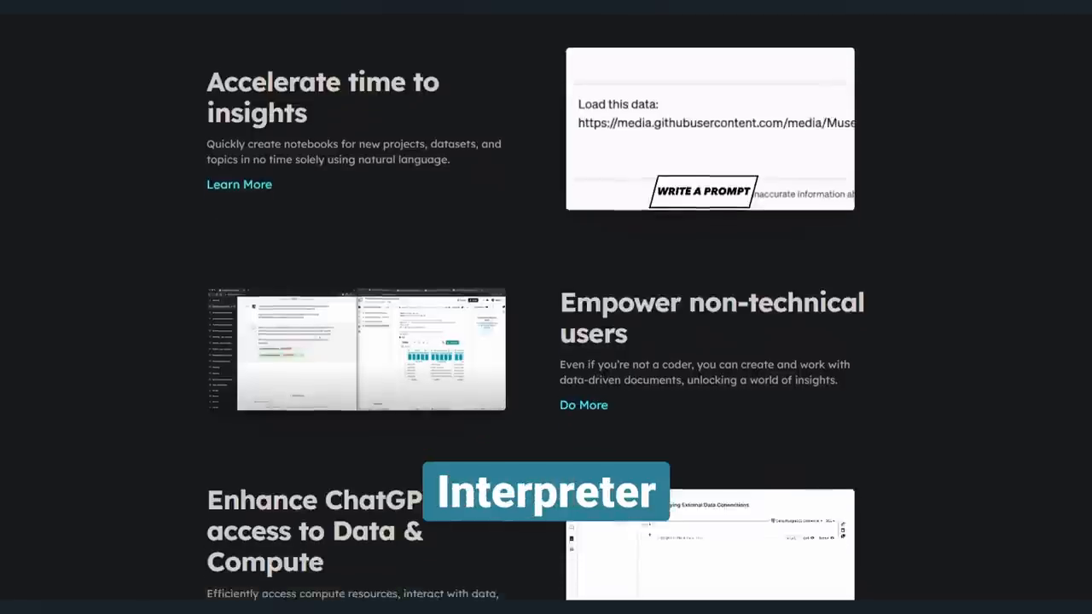
pyautogui.scroll(-3)
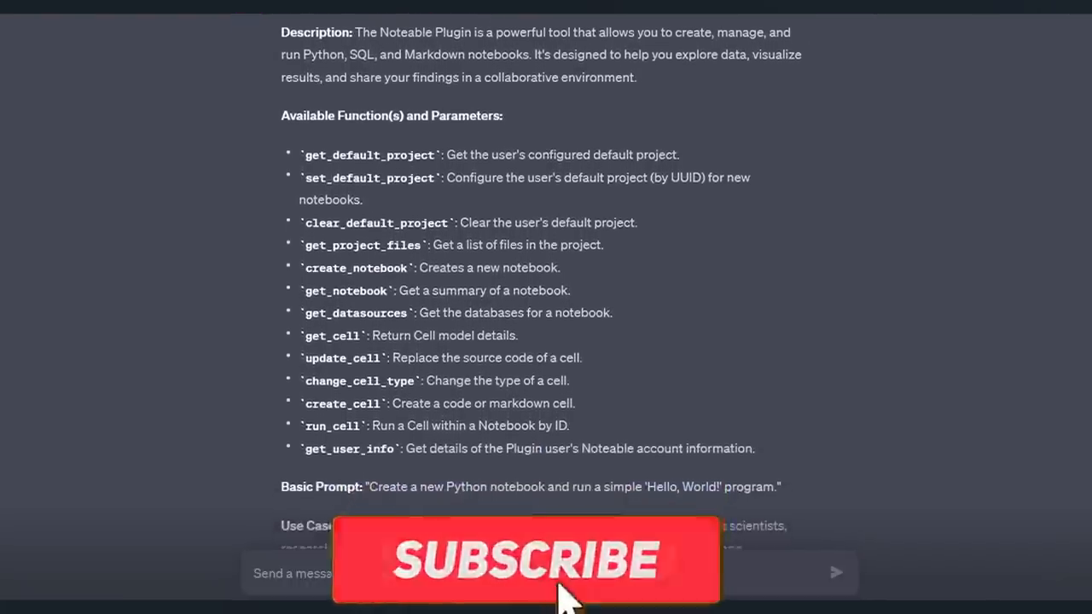
pyautogui.click(525, 560)
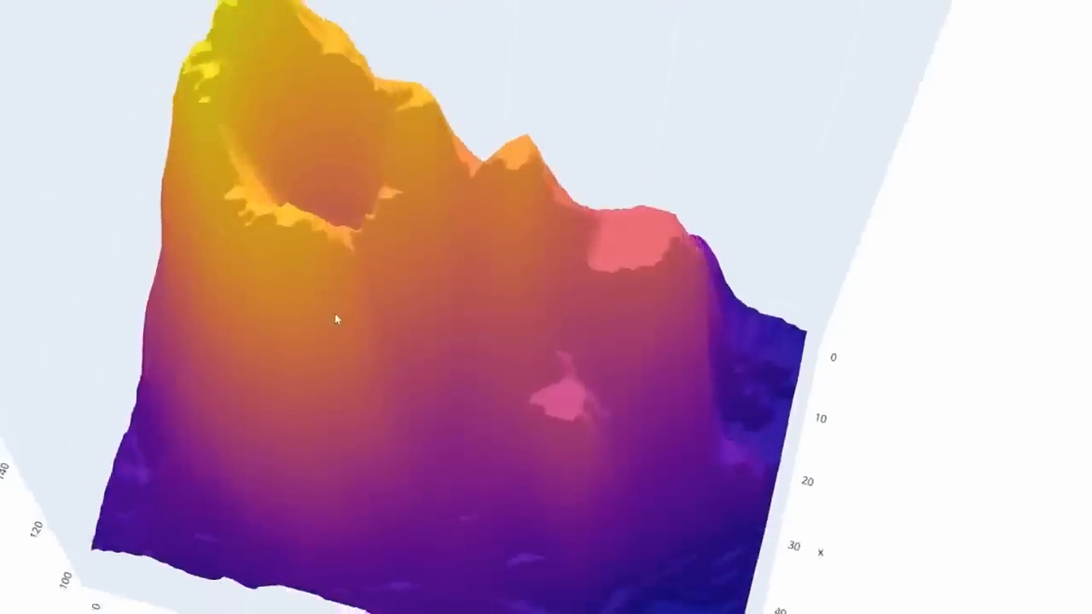
pyautogui.moveTo(336, 321); pyautogui.dragTo(298, 338)
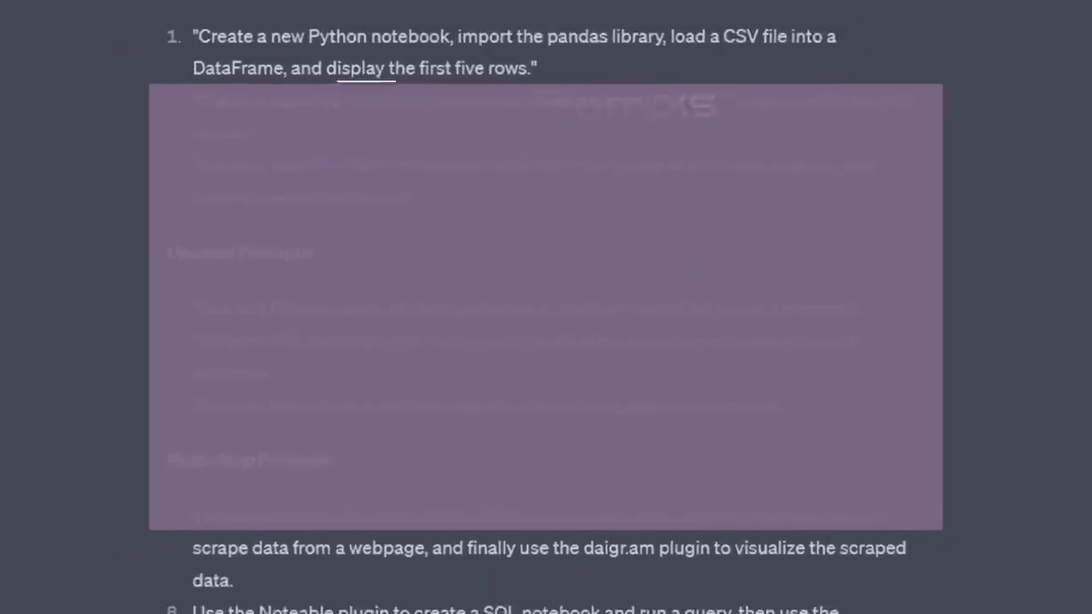
# - Start a new GPT-4 chat and reach the Plugin store from the plugins dropdown
pyautogui.click(650, 25)
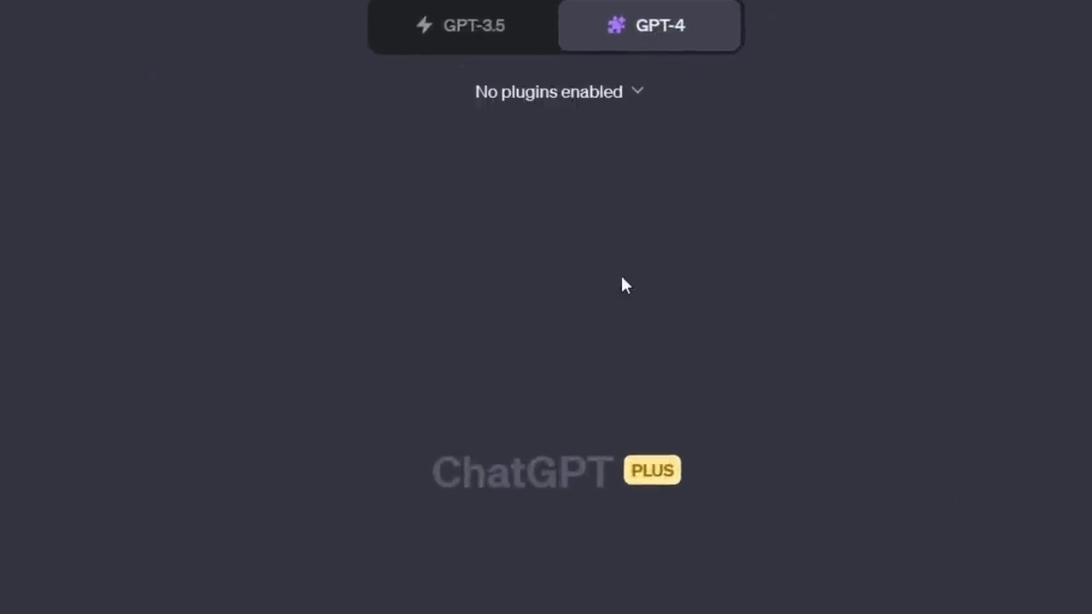
pyautogui.click(557, 93)
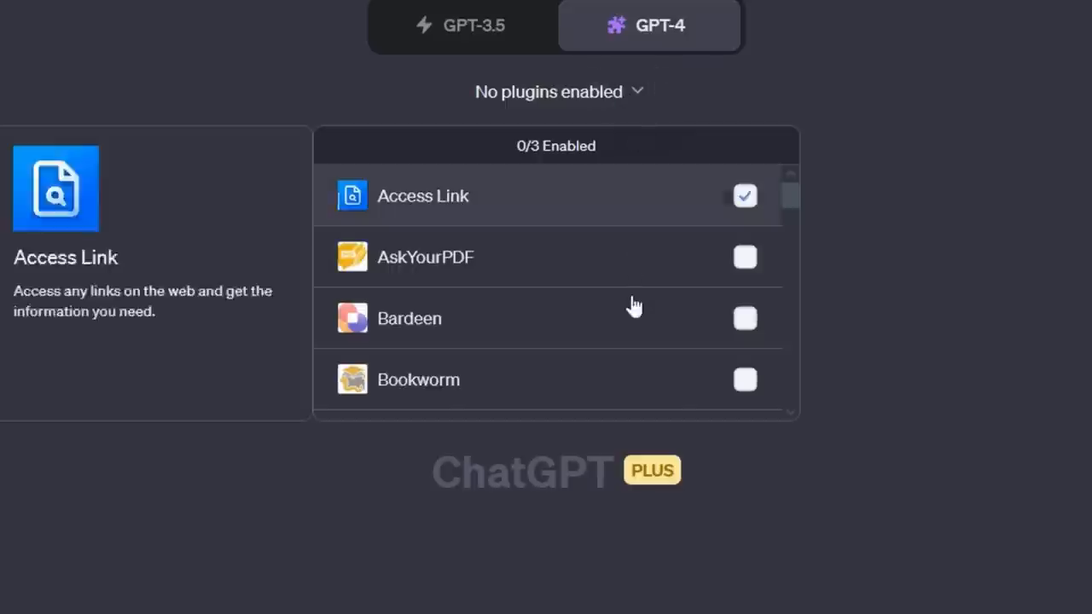
pyautogui.scroll(-3)
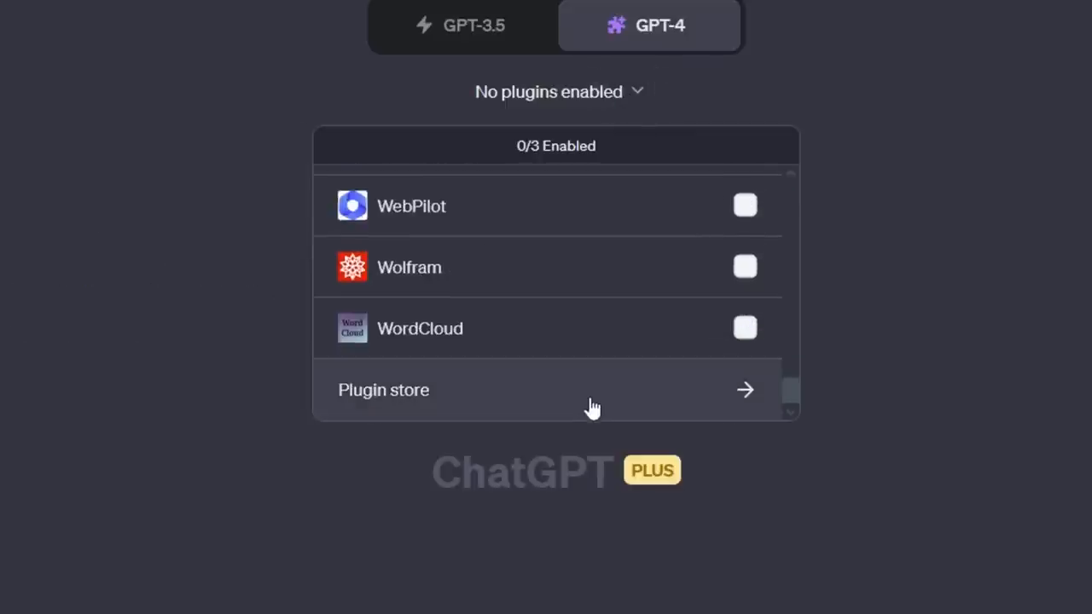
pyautogui.click(587, 392)
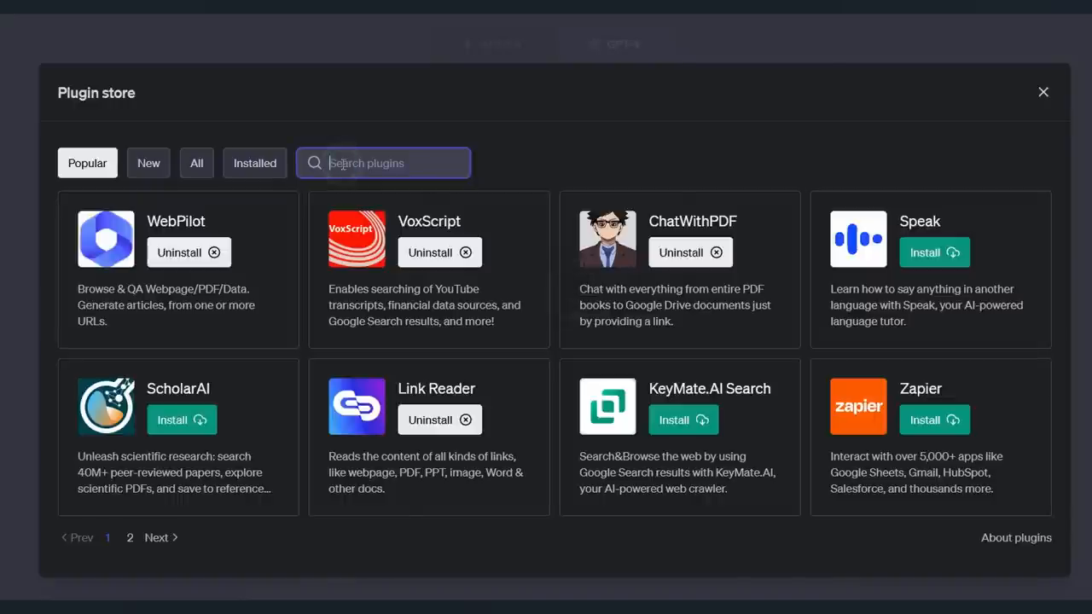
# - Search the plugin store for 'notebook' and install the Noteable plugin
pyautogui.write('n')
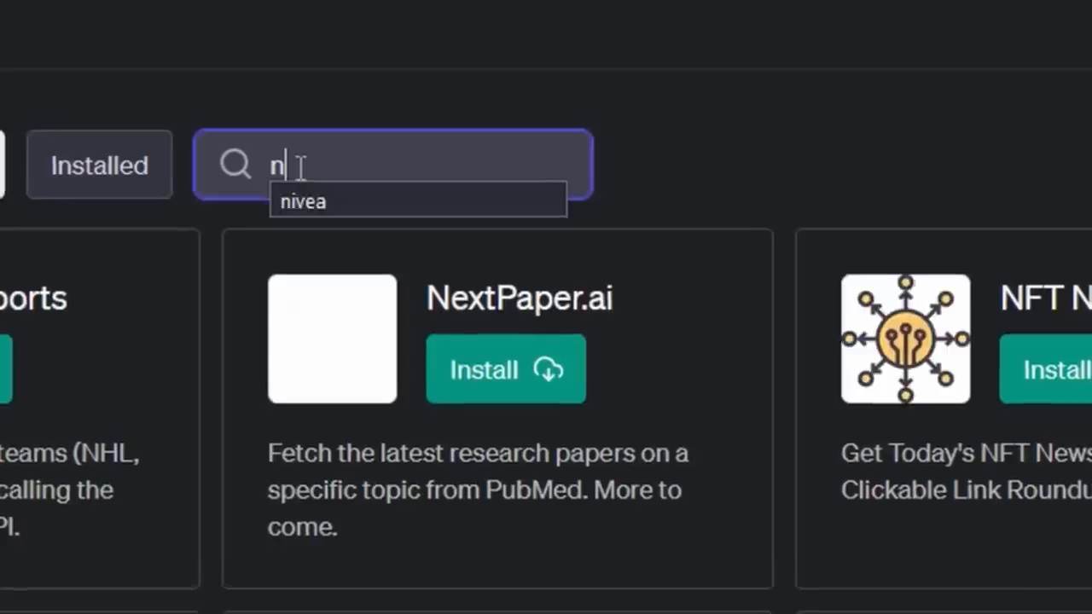
pyautogui.write('otebook')
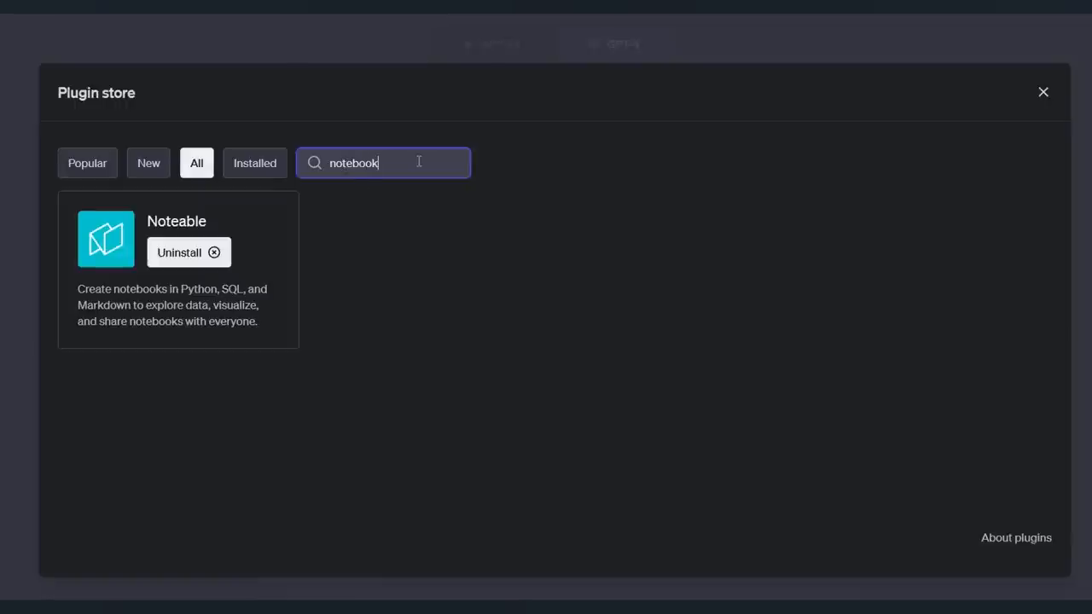
pyautogui.moveTo(225, 222)
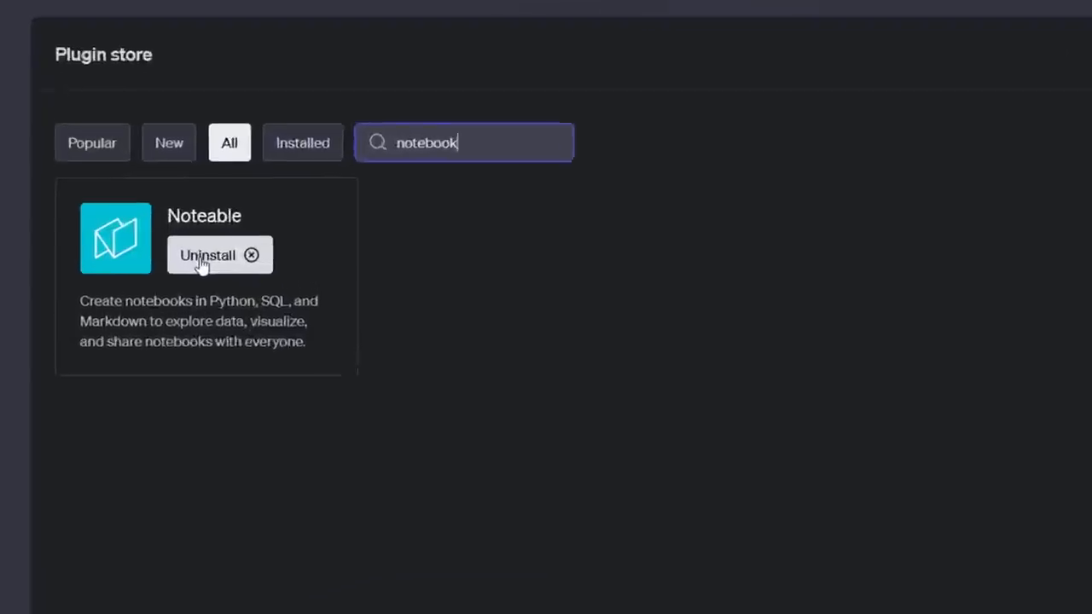
pyautogui.click(205, 256)
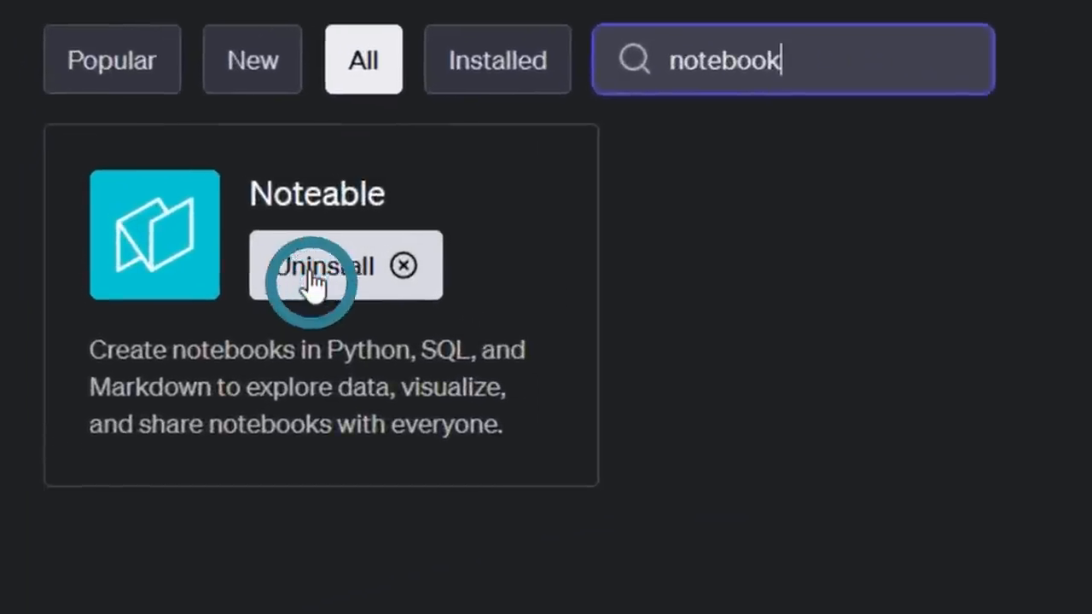